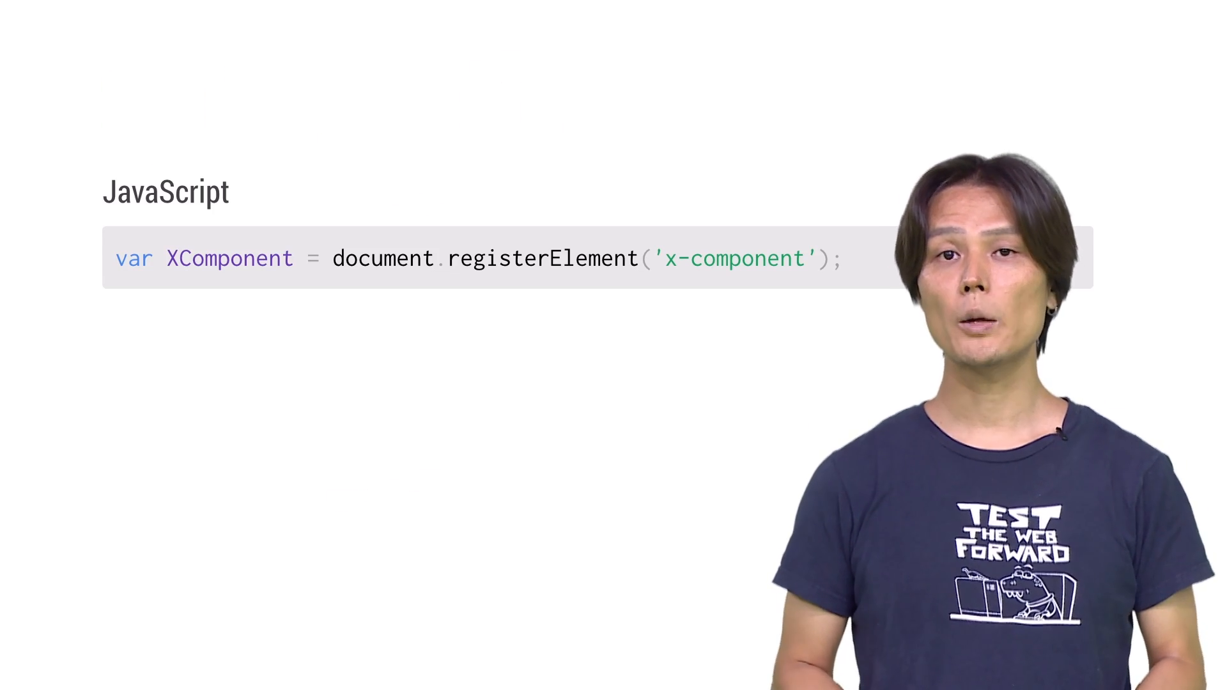
key(Right)
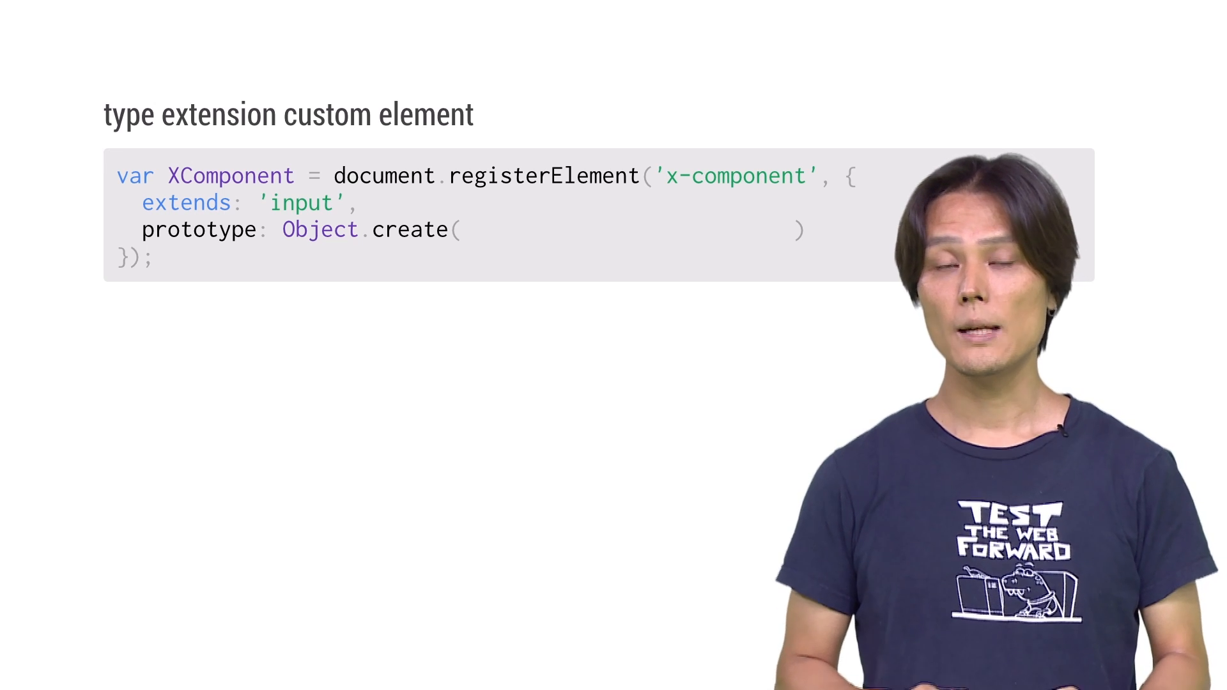
text(HTMLInputElement.prototype)
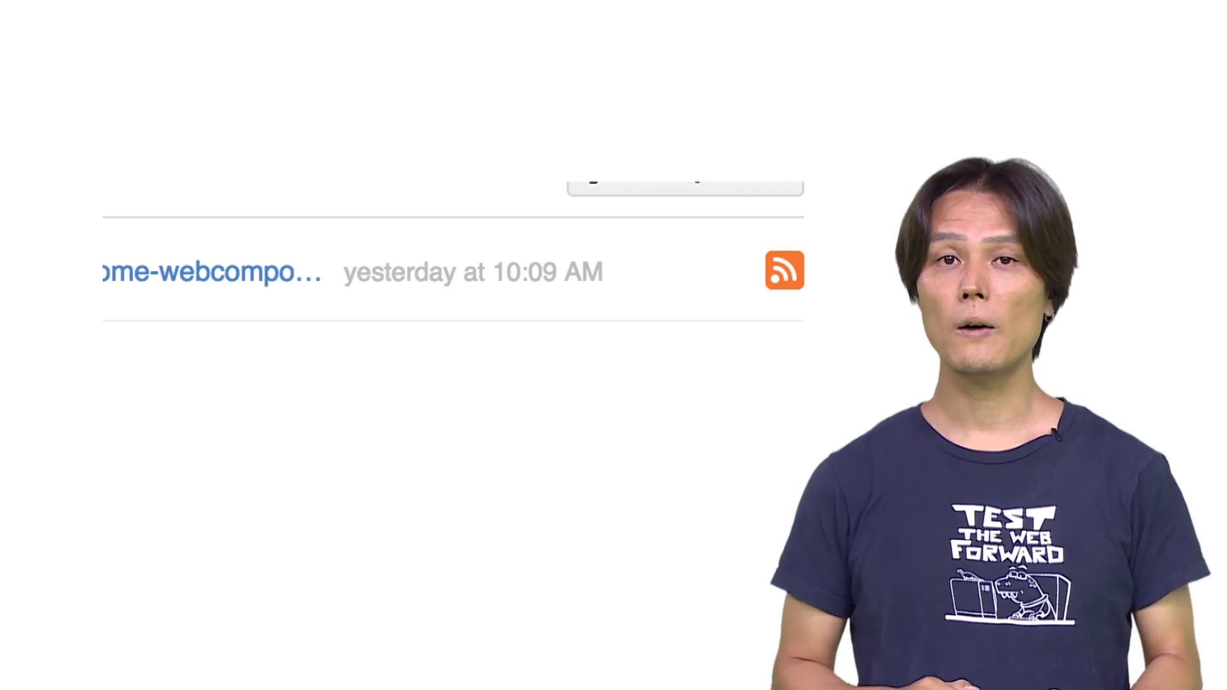
click(474, 272)
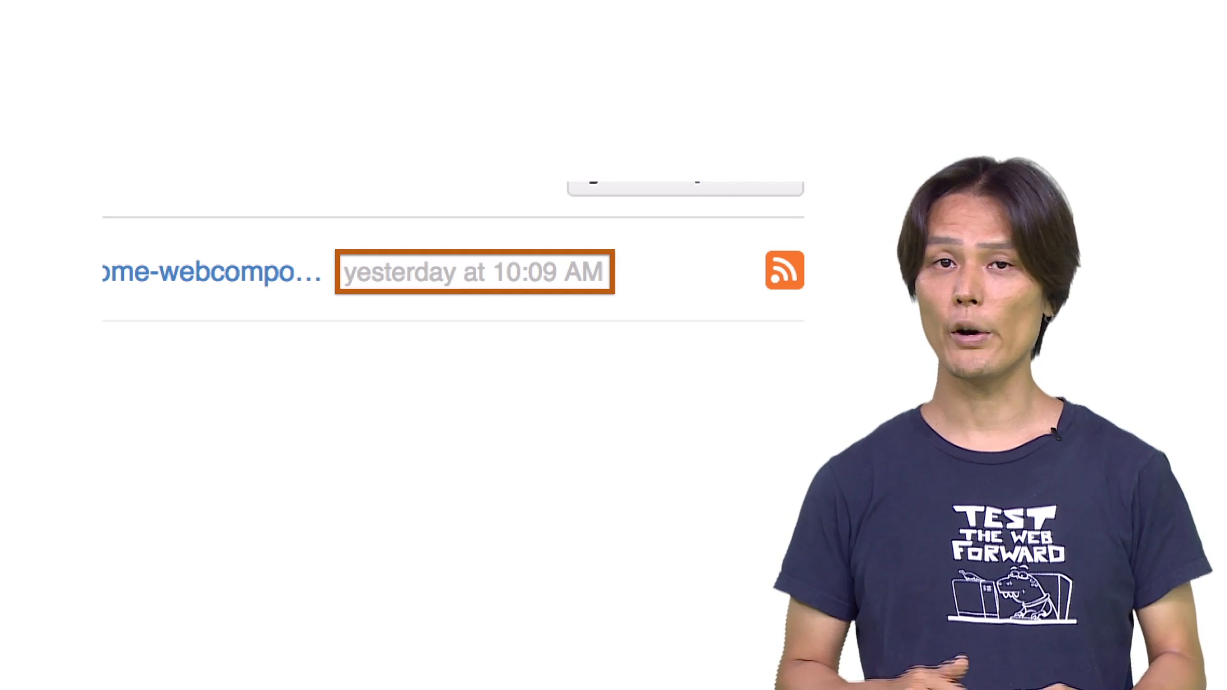